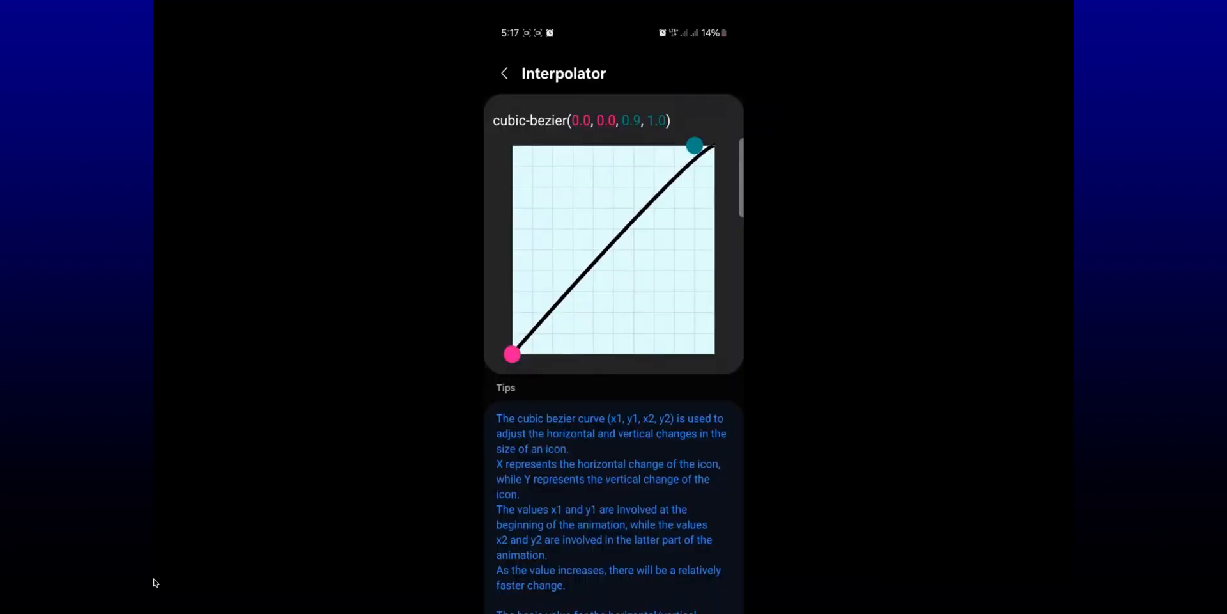
Drag the curve's second control point to x 0.08, y 0.61 on the bezier grid.
drag(694, 147, 628, 315)
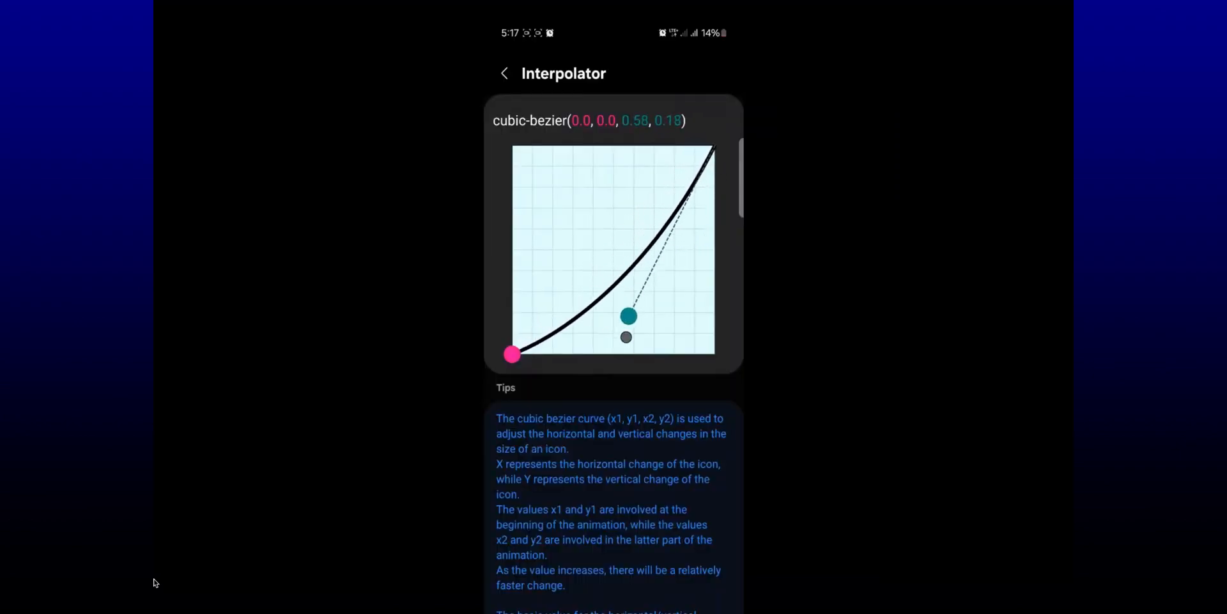
drag(628, 314, 527, 226)
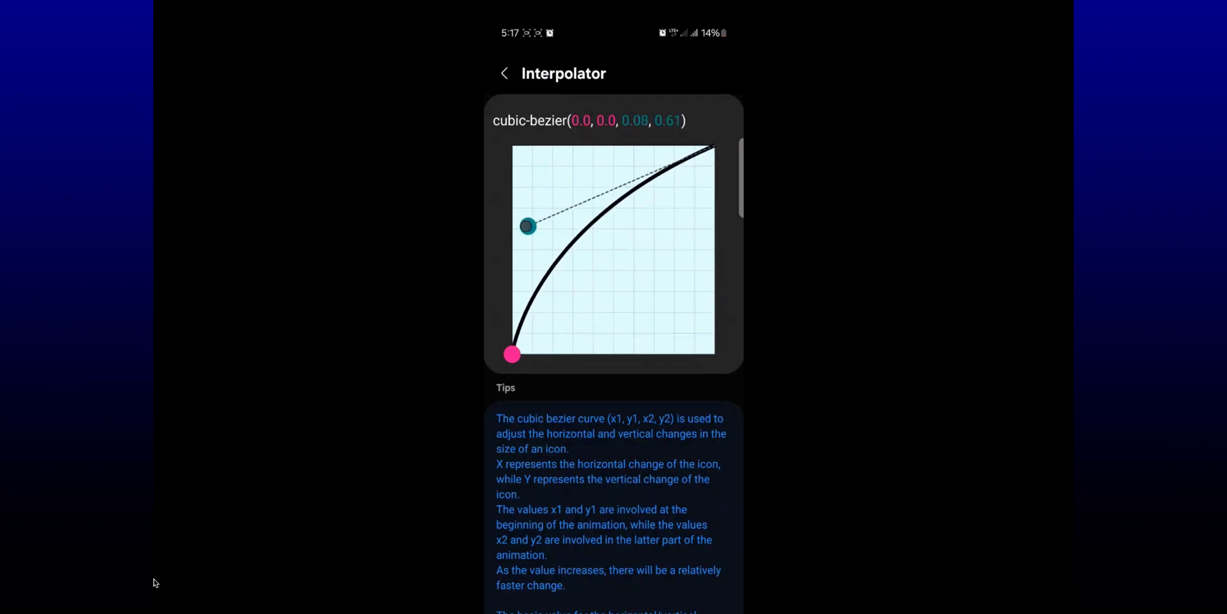
drag(512, 353, 673, 311)
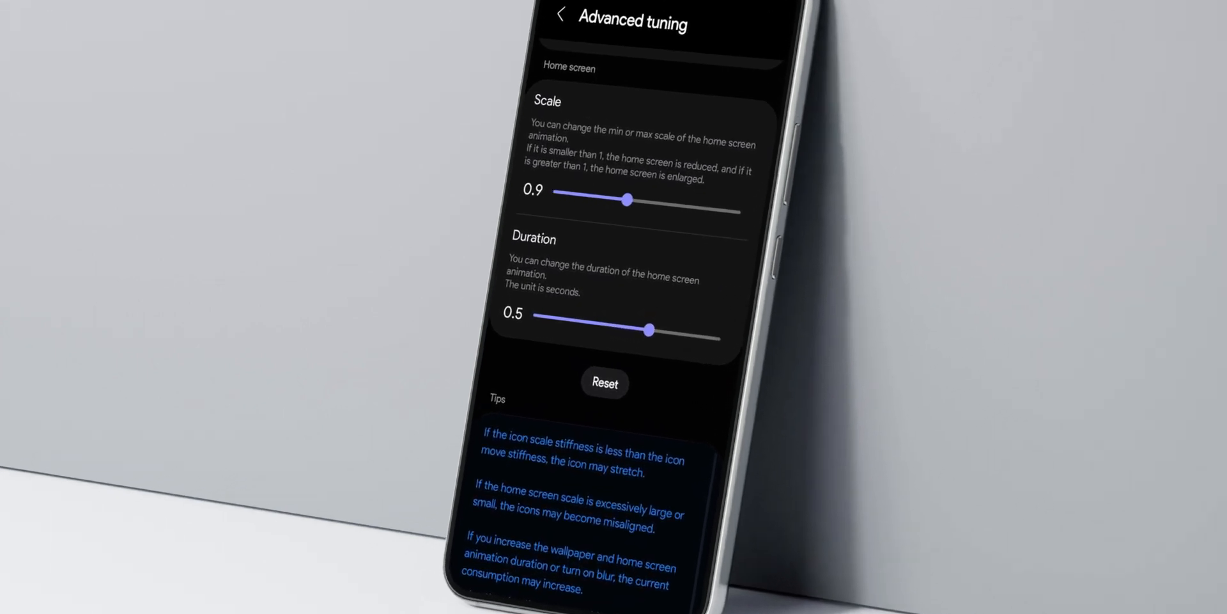
Scroll through Advanced tuning's Scale and Duration sliders and tips.
scroll(down, 3)
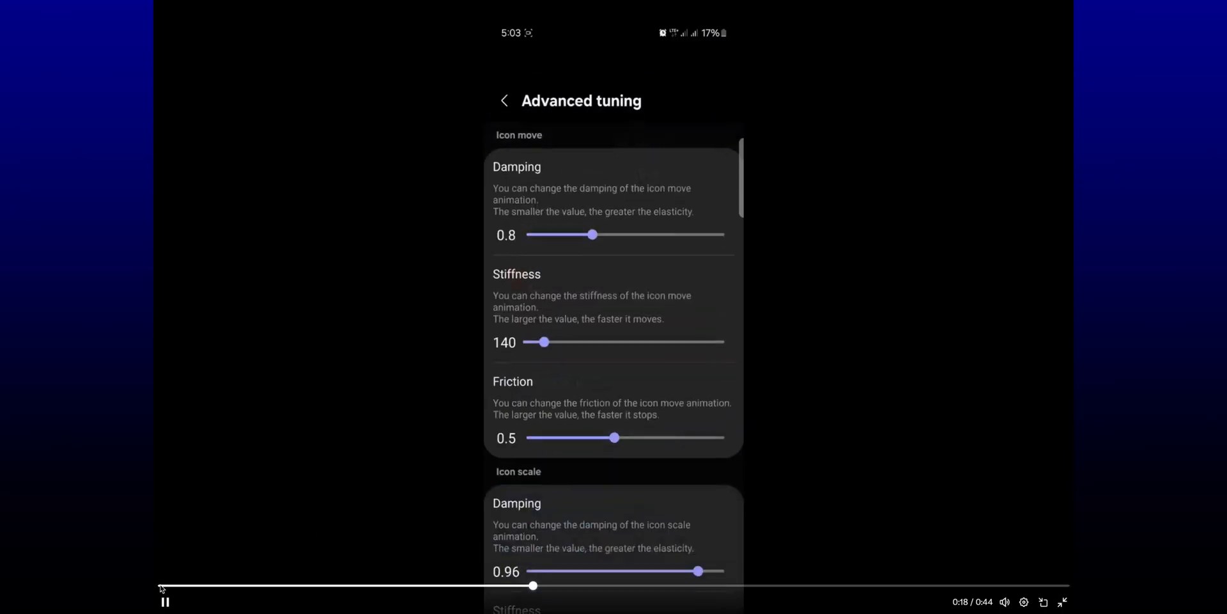
Return to Home gesture animation tuning and choose the Pixel by pixel style.
click(503, 100)
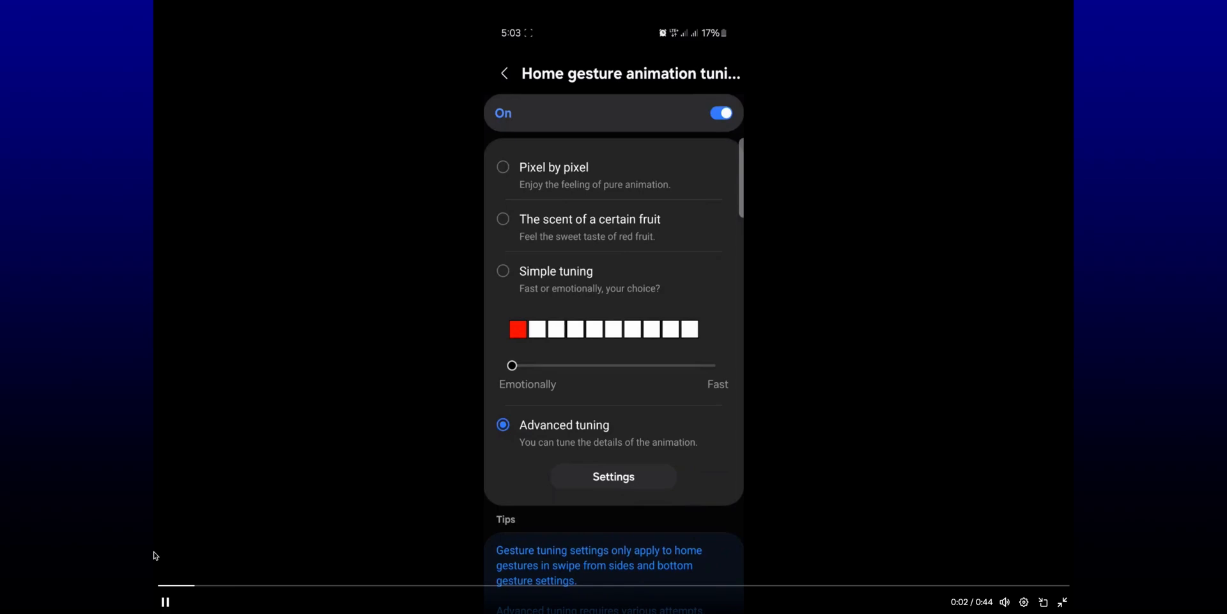
click(503, 167)
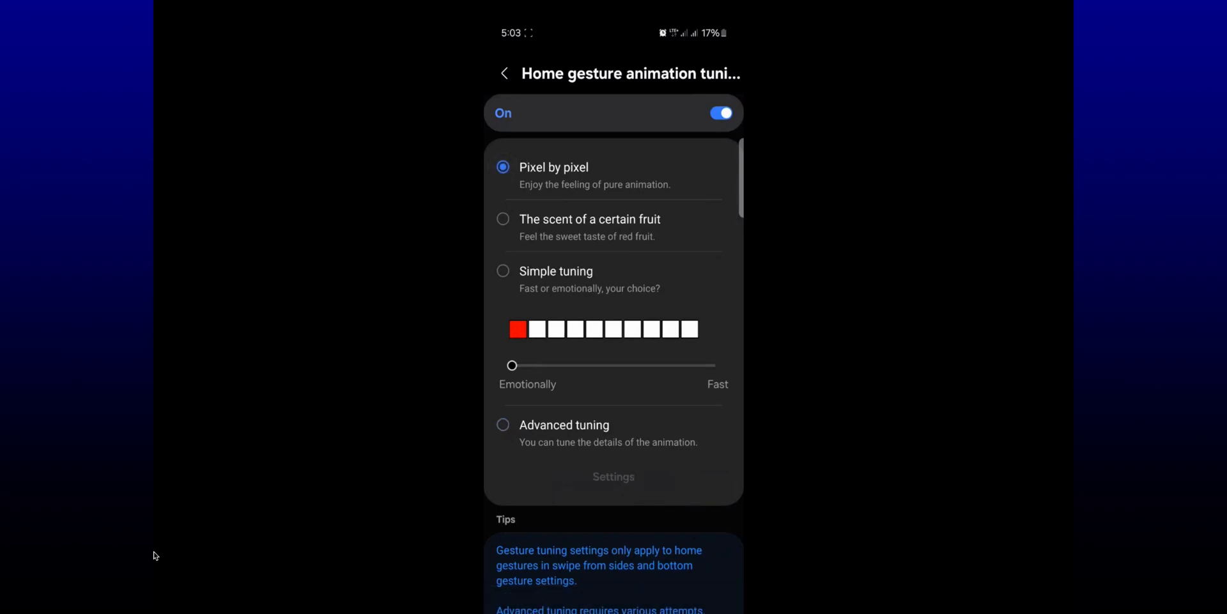